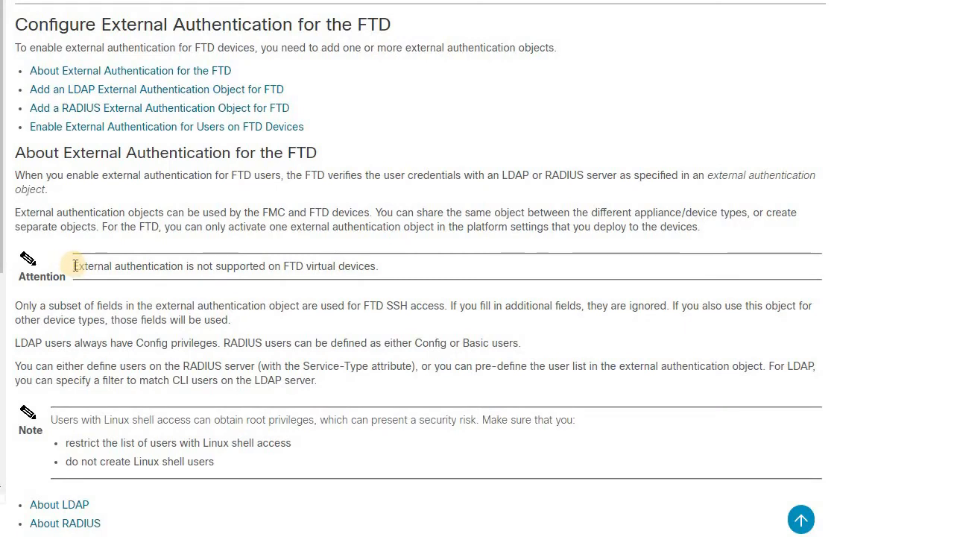
# Highlight the documentation sentence that an FTD can activate only one external authentication object.
pyautogui.moveTo(73, 265); pyautogui.dragTo(299, 265)
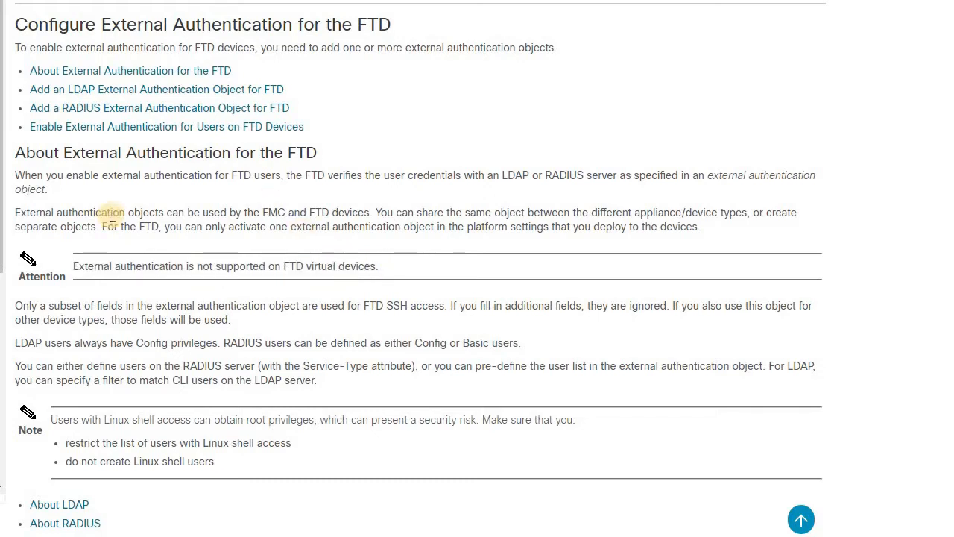
pyautogui.moveTo(196, 197)
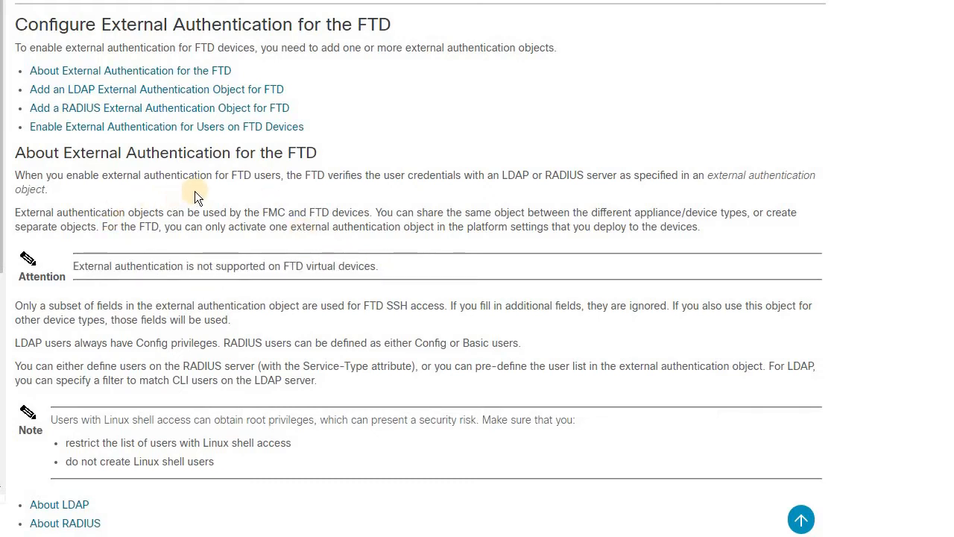
pyautogui.moveTo(143, 263)
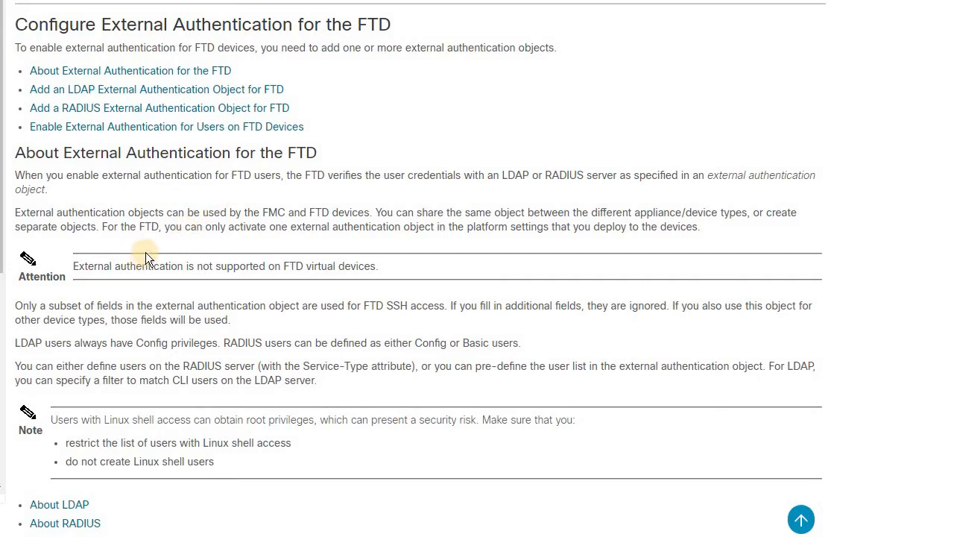
pyautogui.moveTo(152, 252)
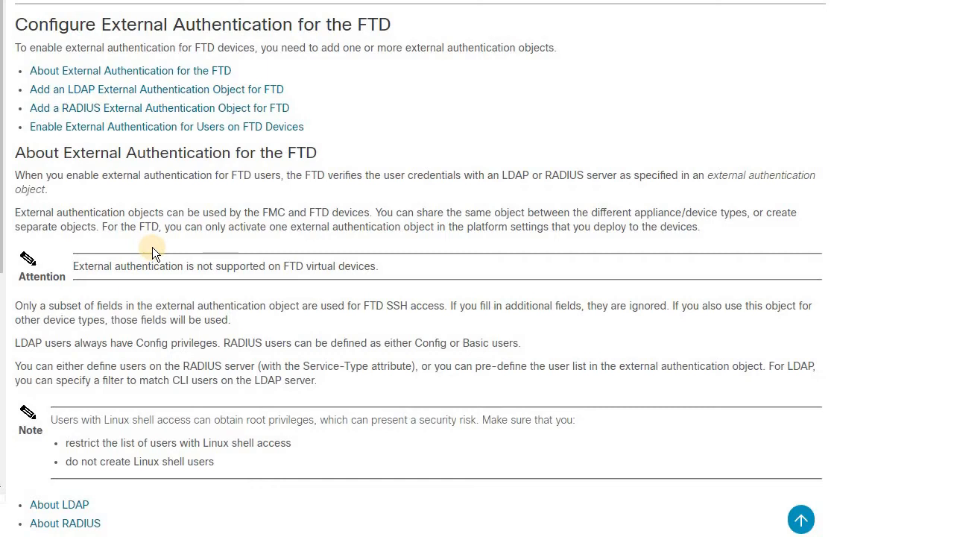
pyautogui.moveTo(155, 250)
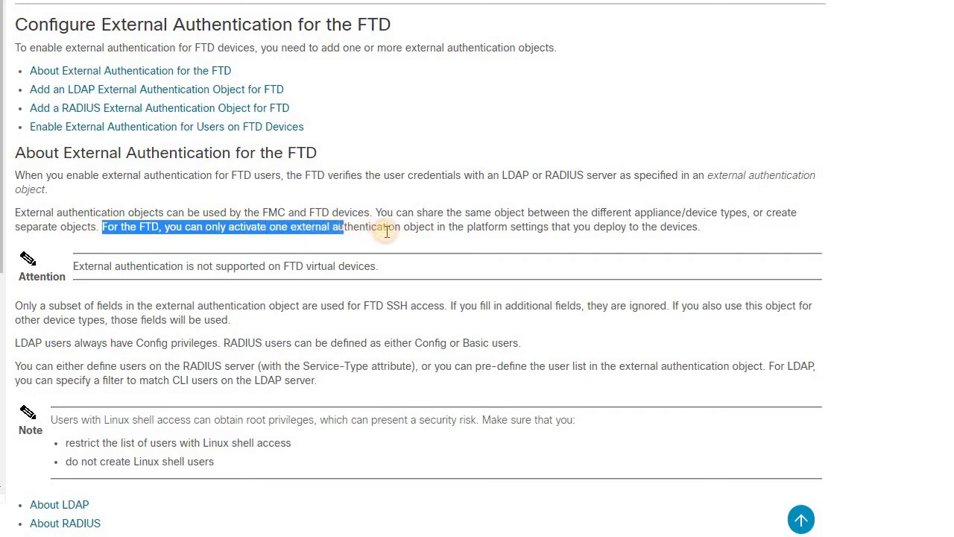
pyautogui.moveTo(343, 226); pyautogui.dragTo(554, 226)
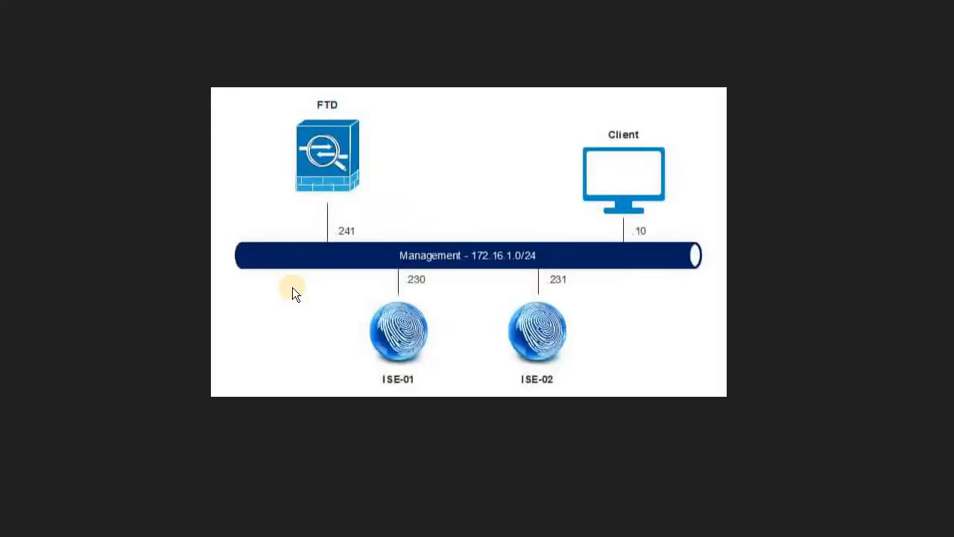
pyautogui.moveTo(372, 137)
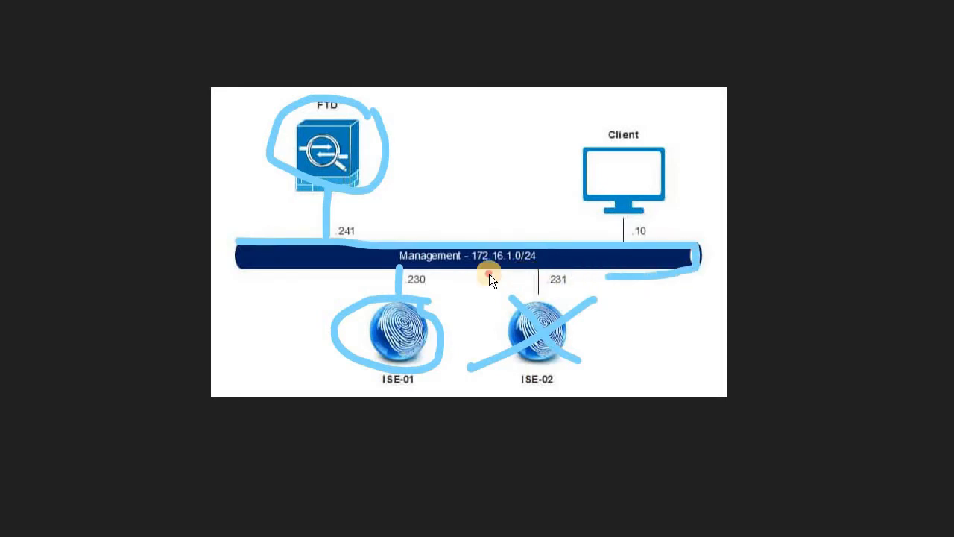
pyautogui.moveTo(274, 231)
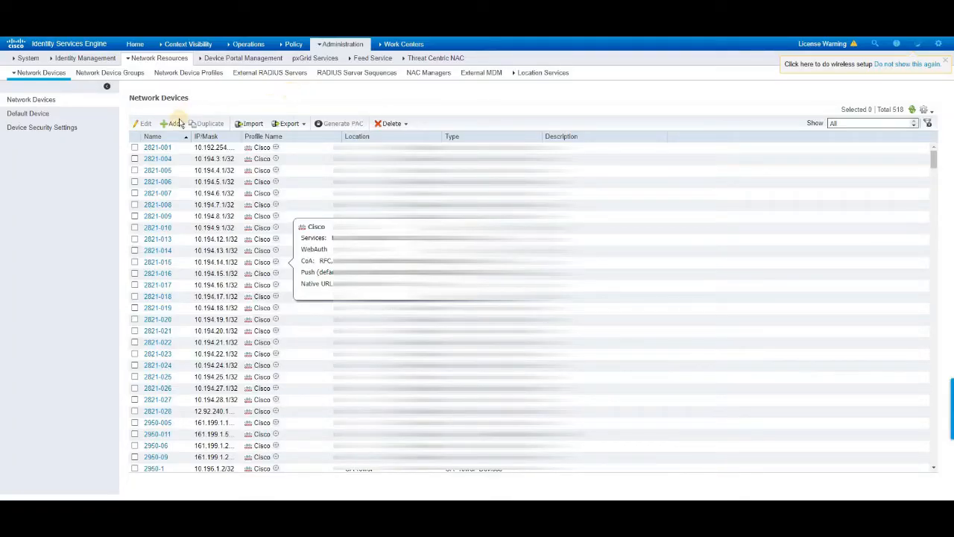
# Add a new network device named Test with IP address 172.16.1.10.
pyautogui.click(171, 122)
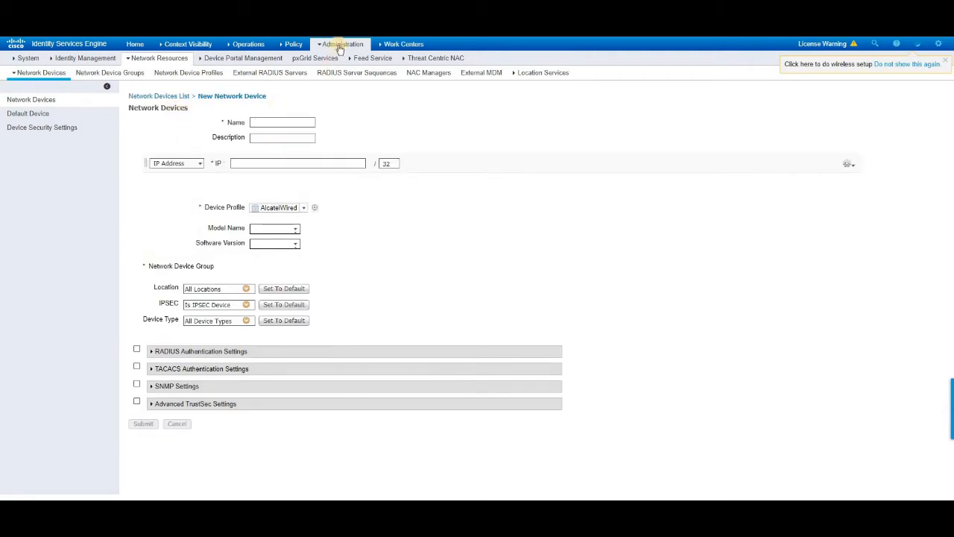
pyautogui.click(340, 45)
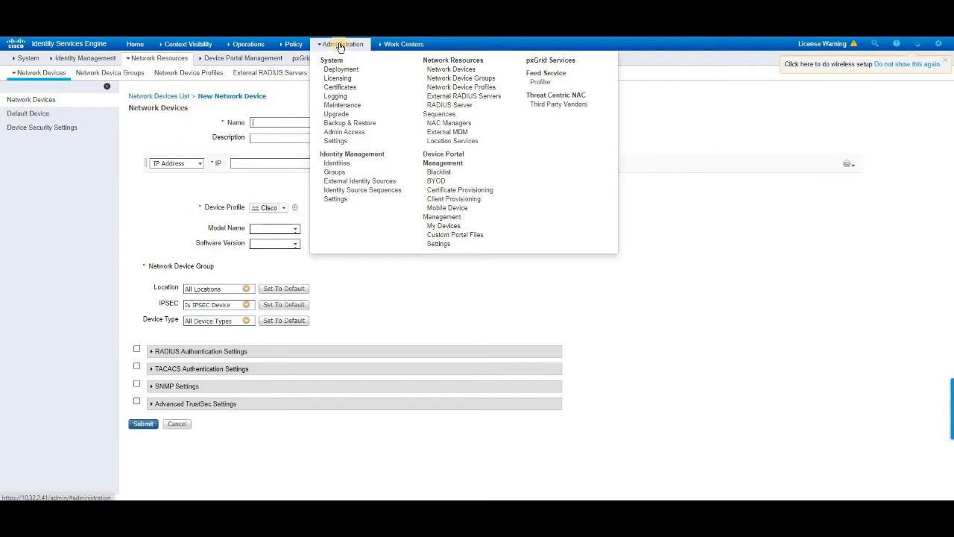
pyautogui.moveTo(450, 69)
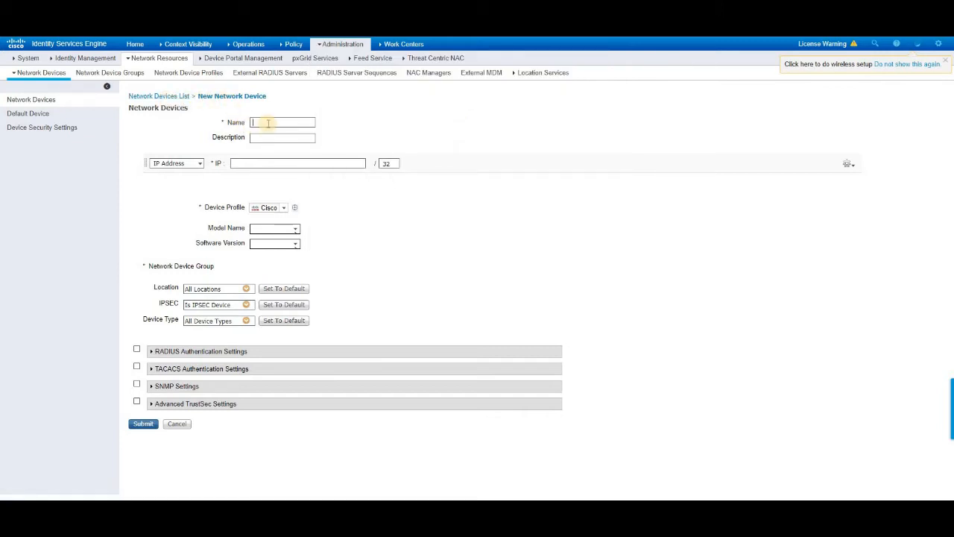
pyautogui.write('Test')
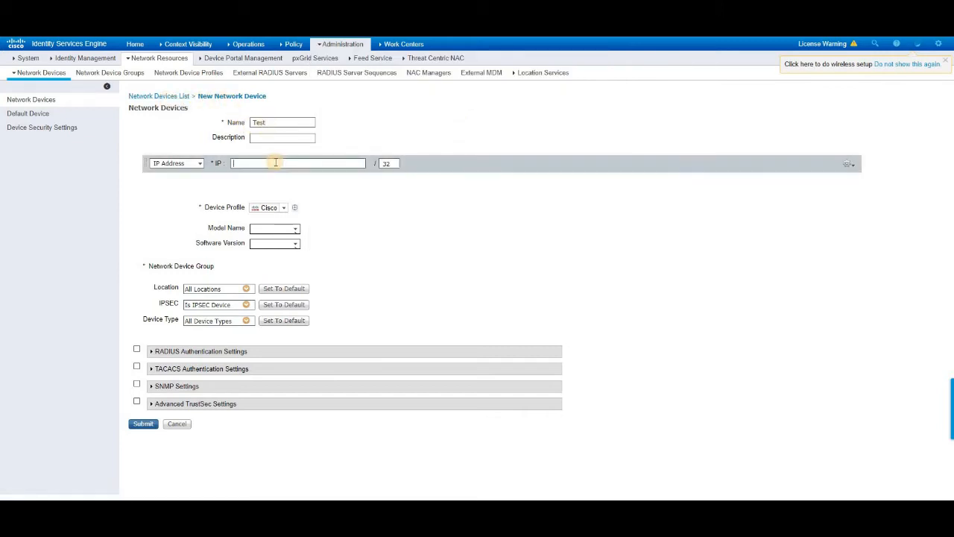
pyautogui.write('172.16.1.10')
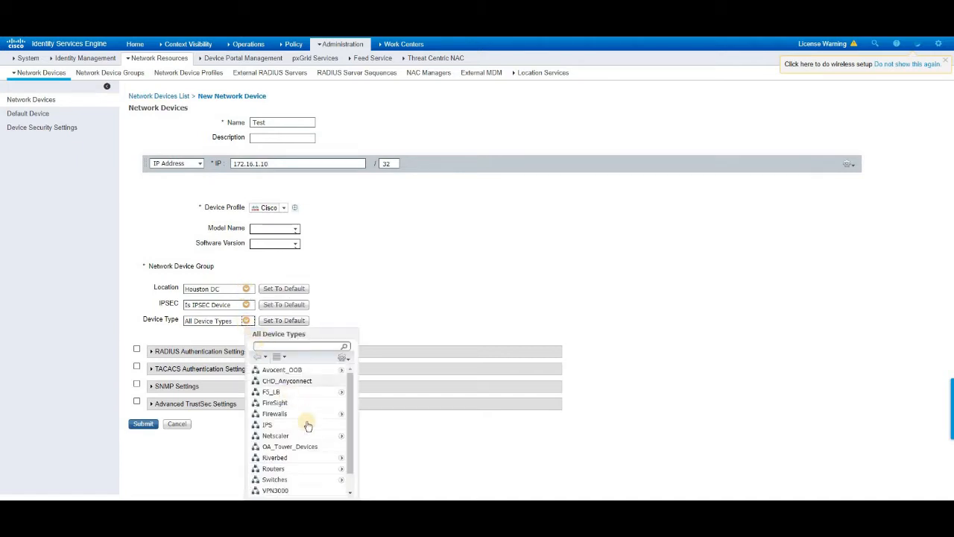
# Set the device type to VPN_Devices, add the RADIUS shared secret and submit.
pyautogui.scroll(-3)
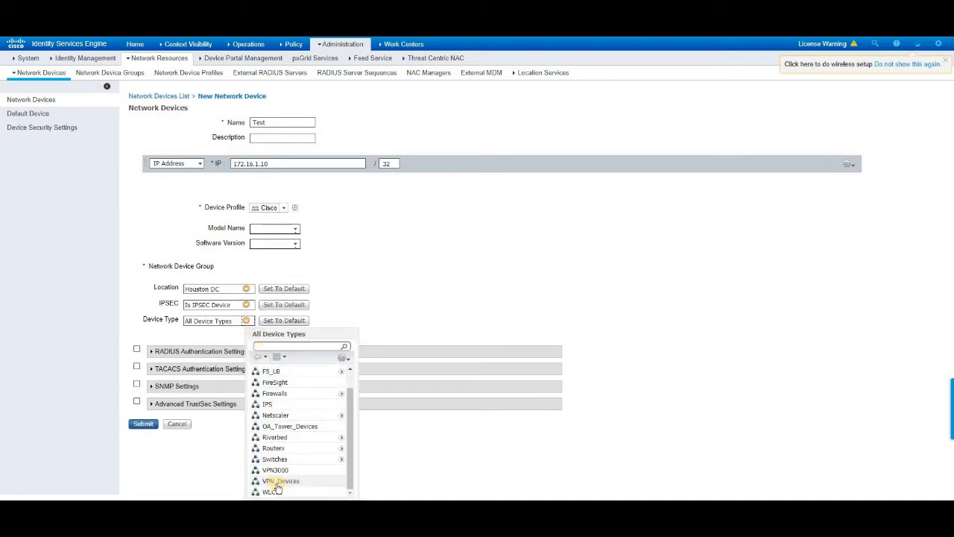
pyautogui.click(280, 479)
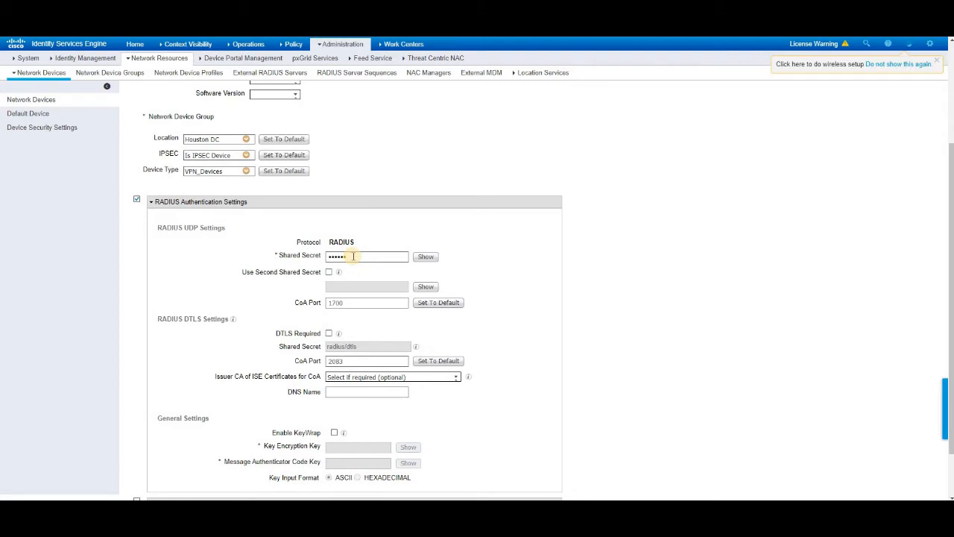
pyautogui.scroll(-3)
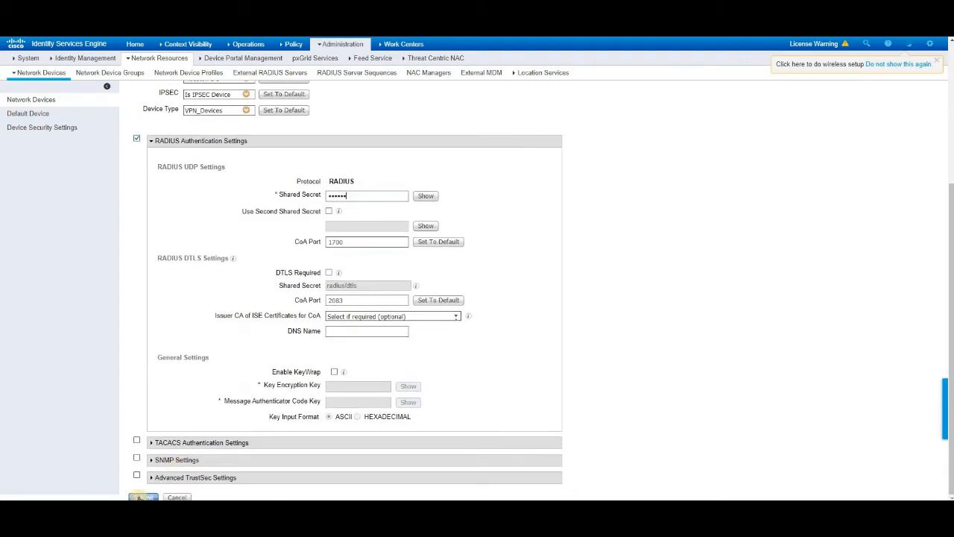
pyautogui.click(292, 45)
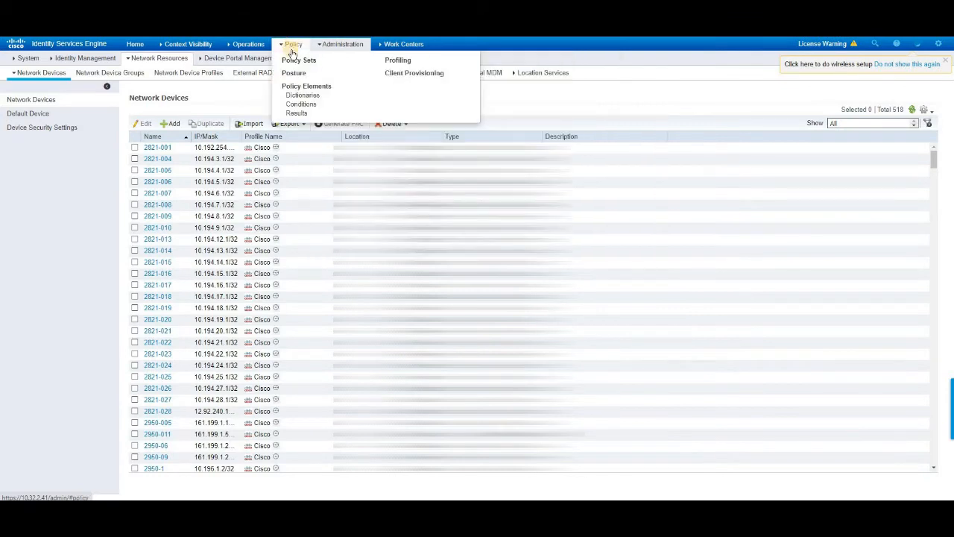
# Create a new authorization profile named FTD_CLI under Policy Results.
pyautogui.click(297, 113)
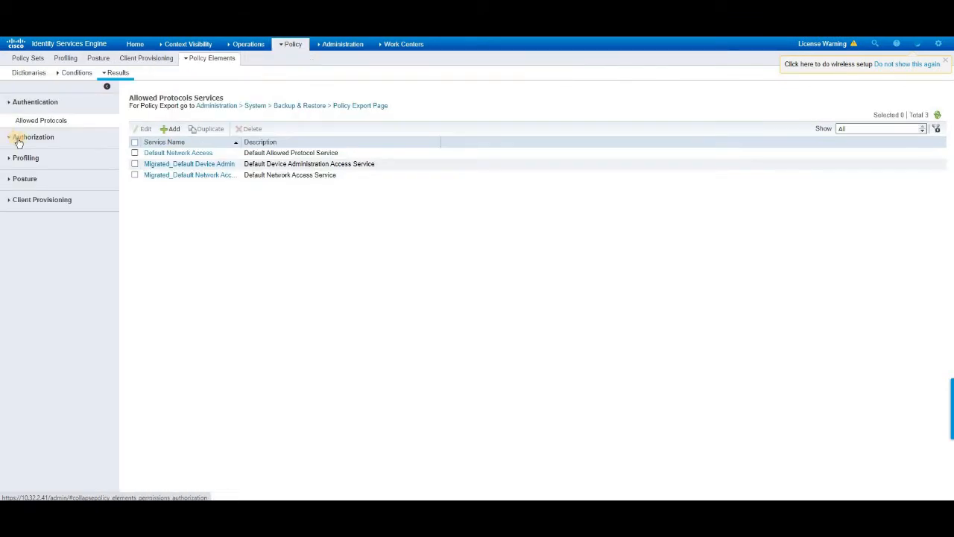
pyautogui.click(34, 137)
pyautogui.write('FTD_Cl')
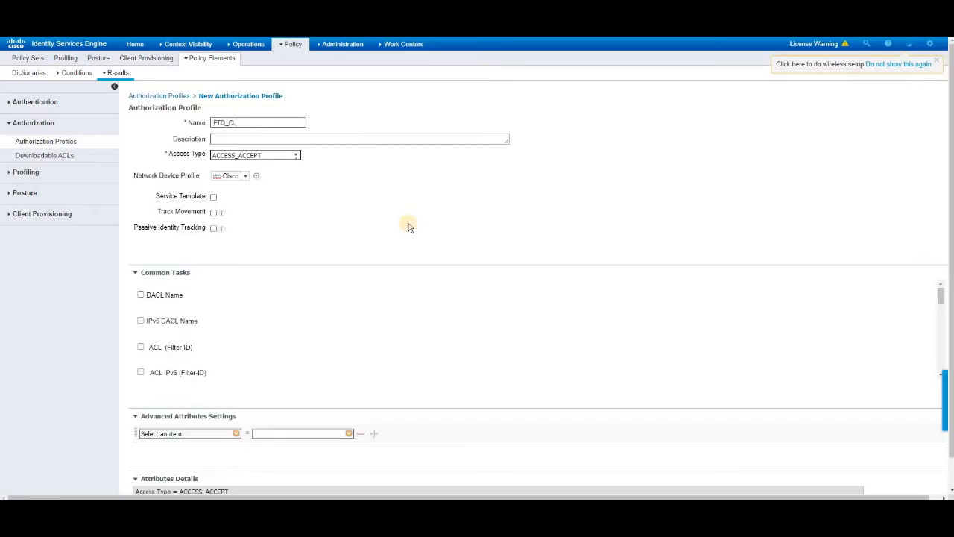
pyautogui.click(253, 155)
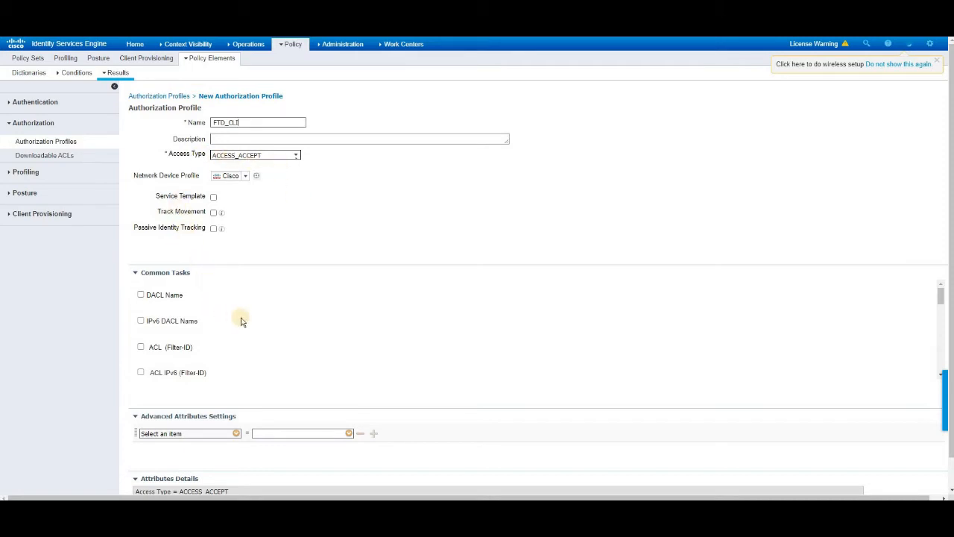
pyautogui.scroll(-3)
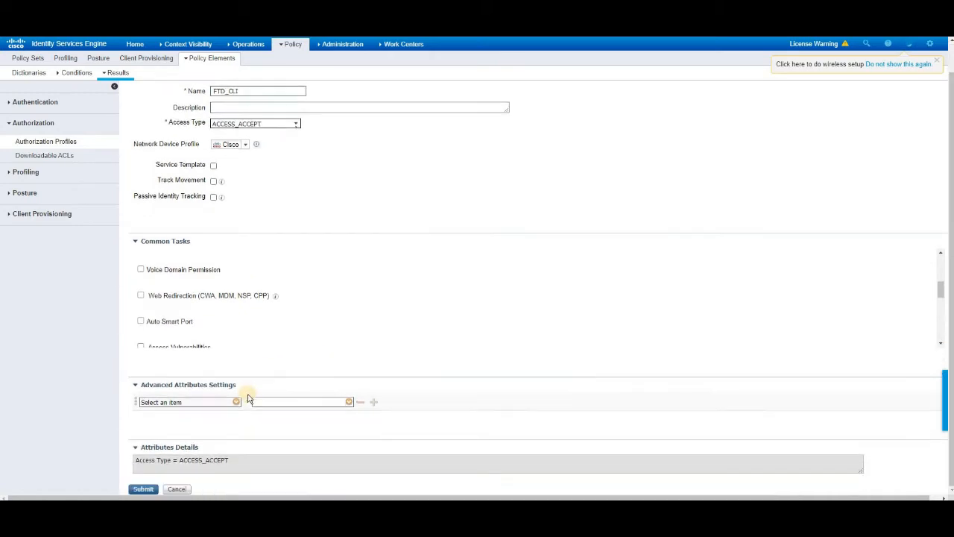
# Add advanced attribute Radius:Service-Type = Administrative and save the FTD_CLI profile.
pyautogui.click(188, 403)
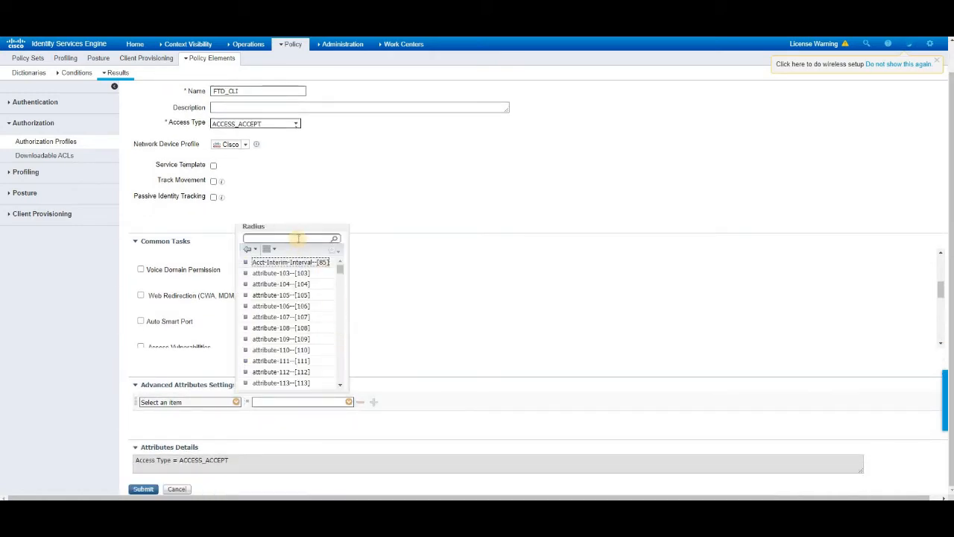
pyautogui.write('SERV')
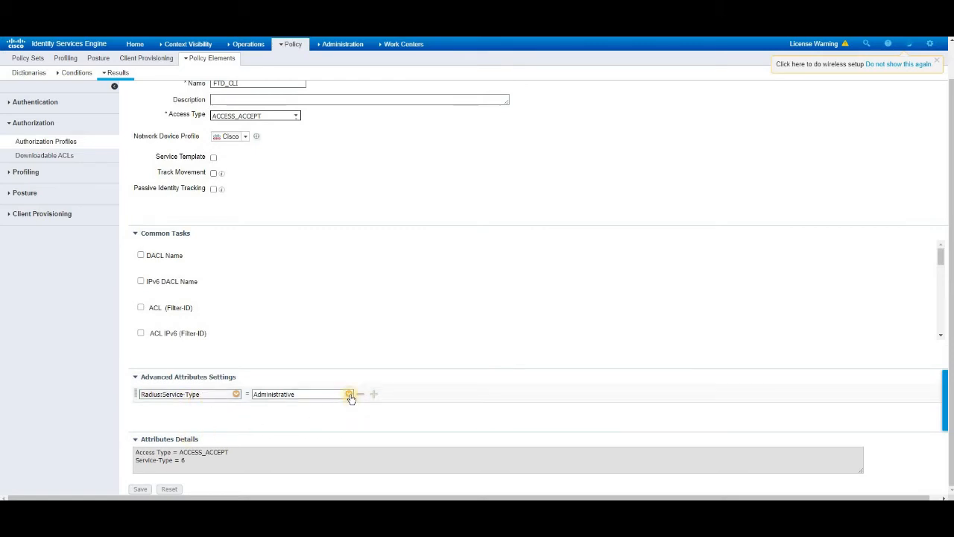
pyautogui.click(349, 394)
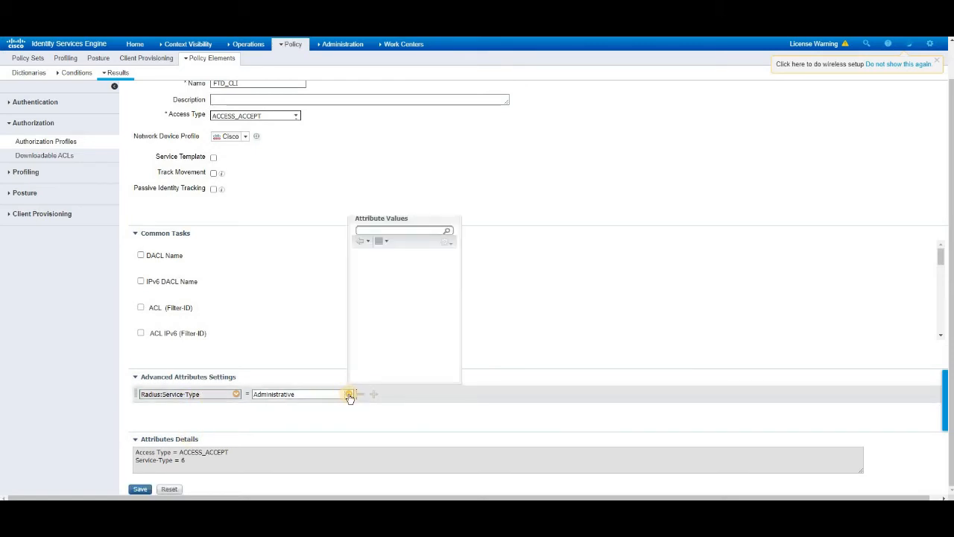
pyautogui.click(140, 489)
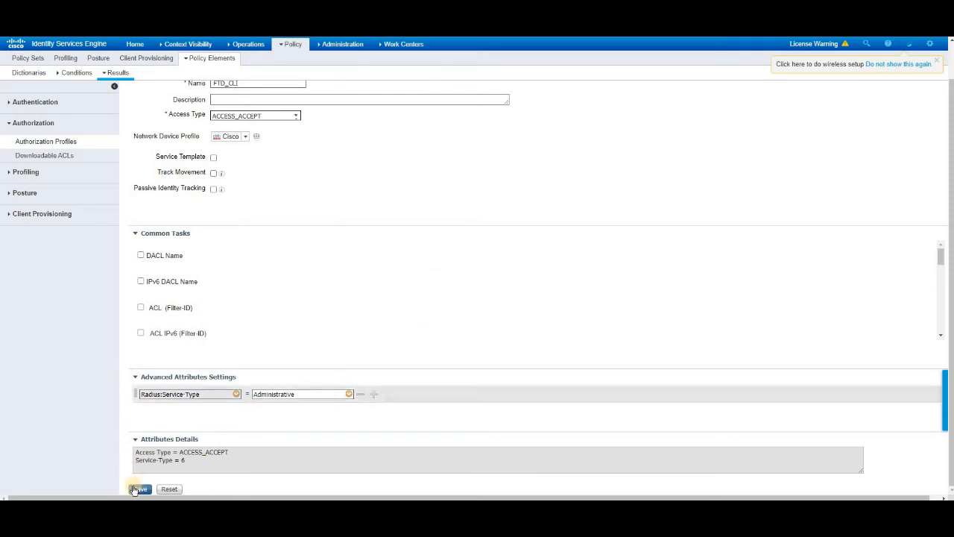
pyautogui.click(292, 45)
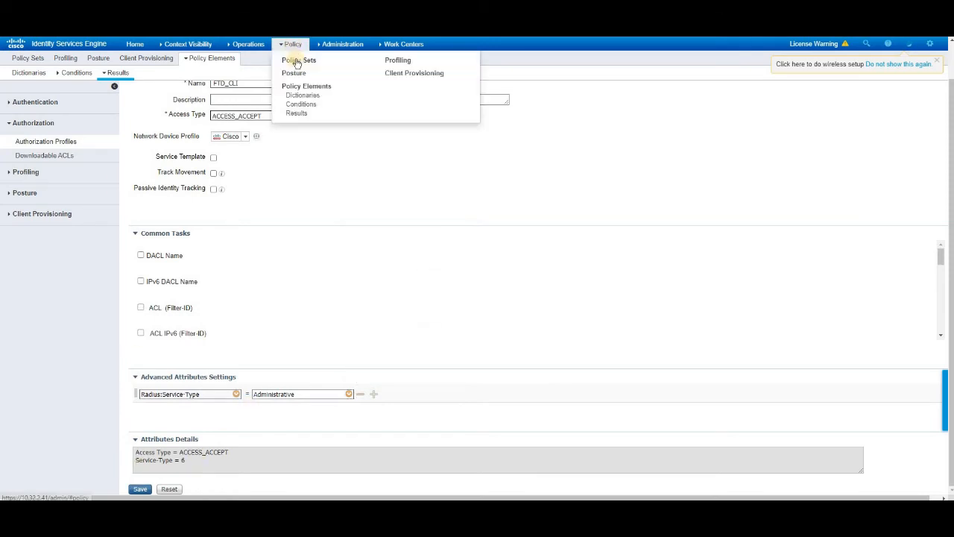
pyautogui.click(299, 60)
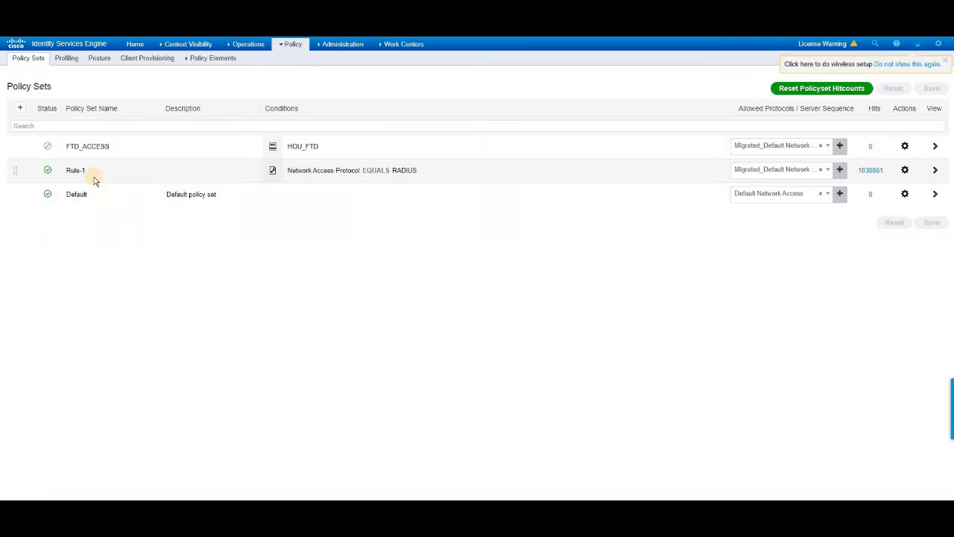
pyautogui.moveTo(93, 170)
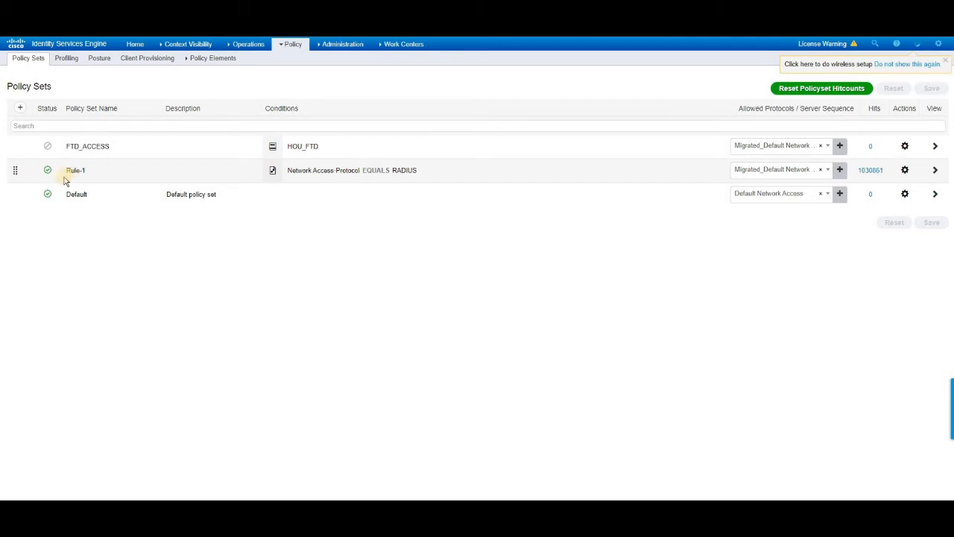
pyautogui.moveTo(97, 182)
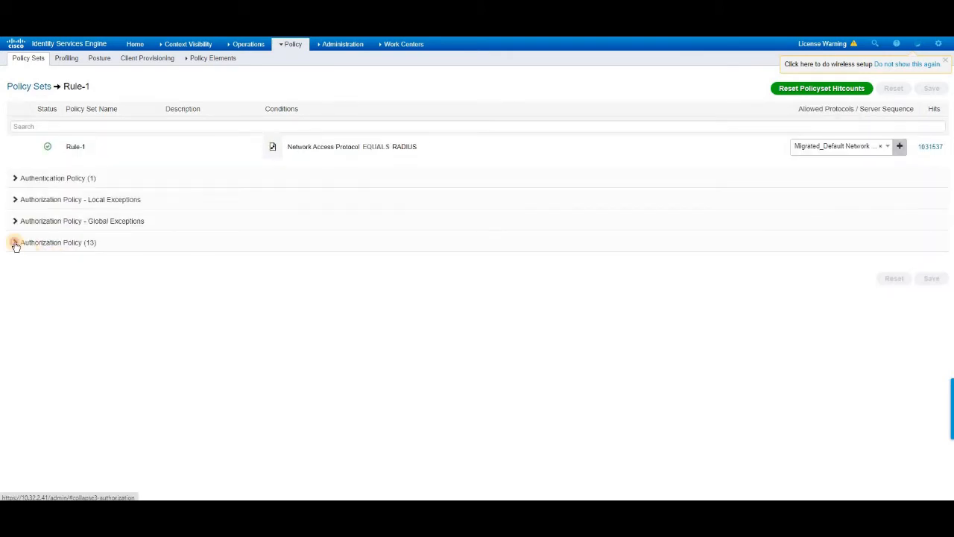
pyautogui.click(15, 241)
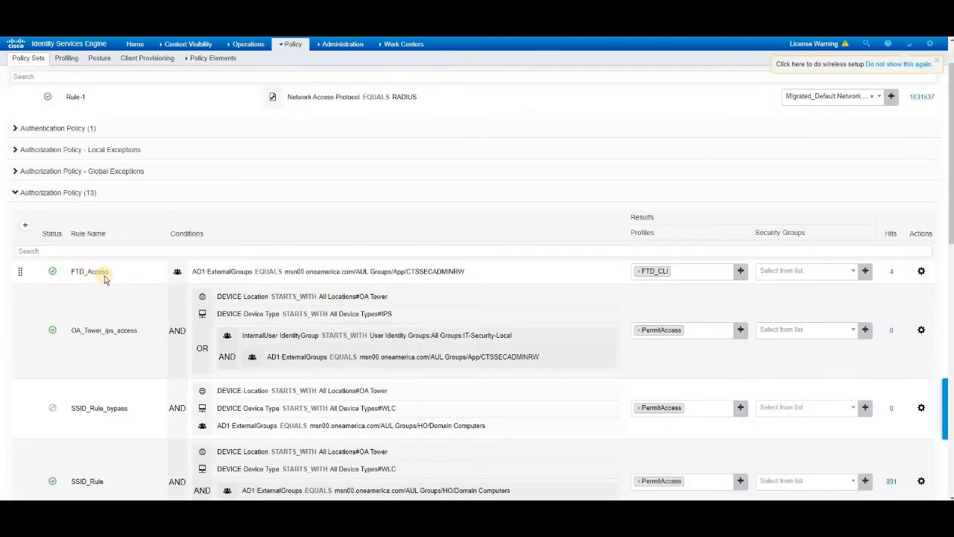
pyautogui.doubleClick(90, 271)
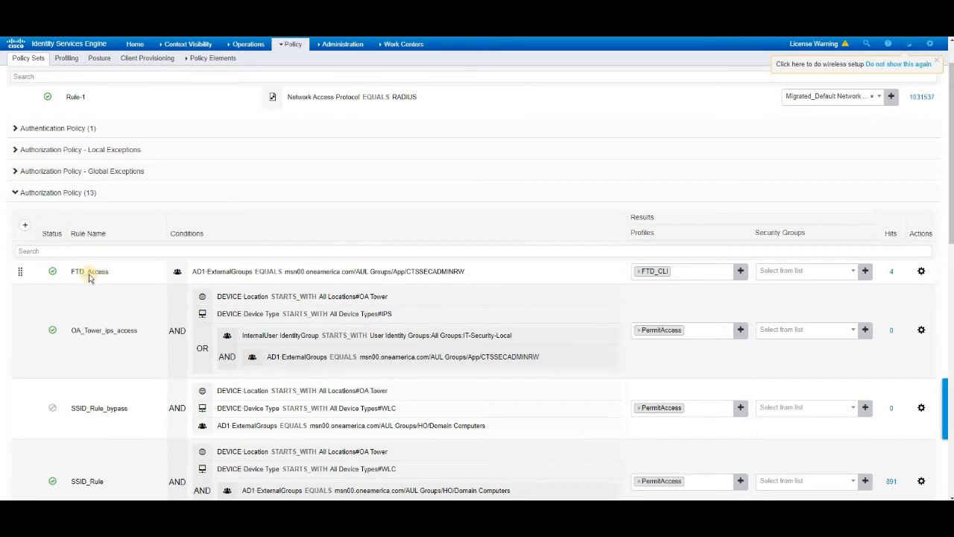
pyautogui.click(24, 224)
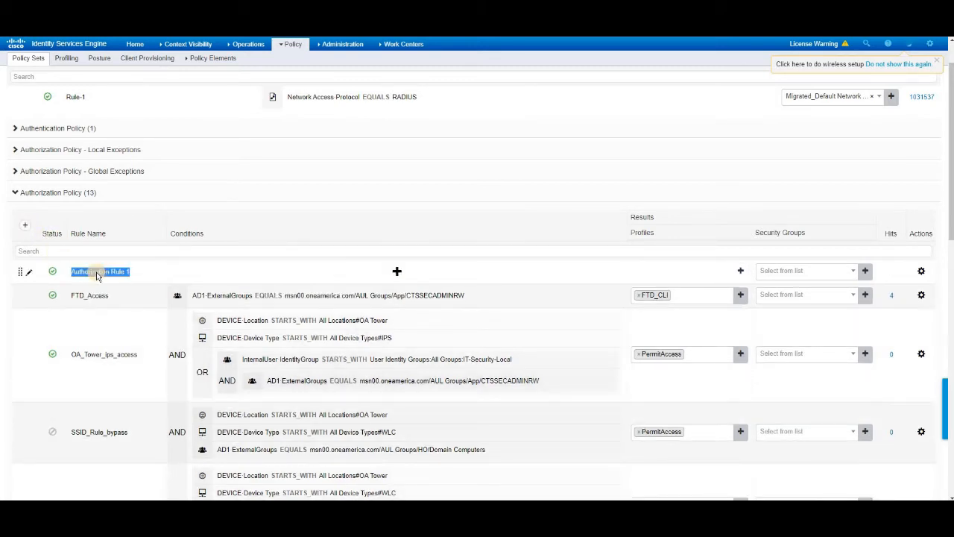
pyautogui.write('ftd')
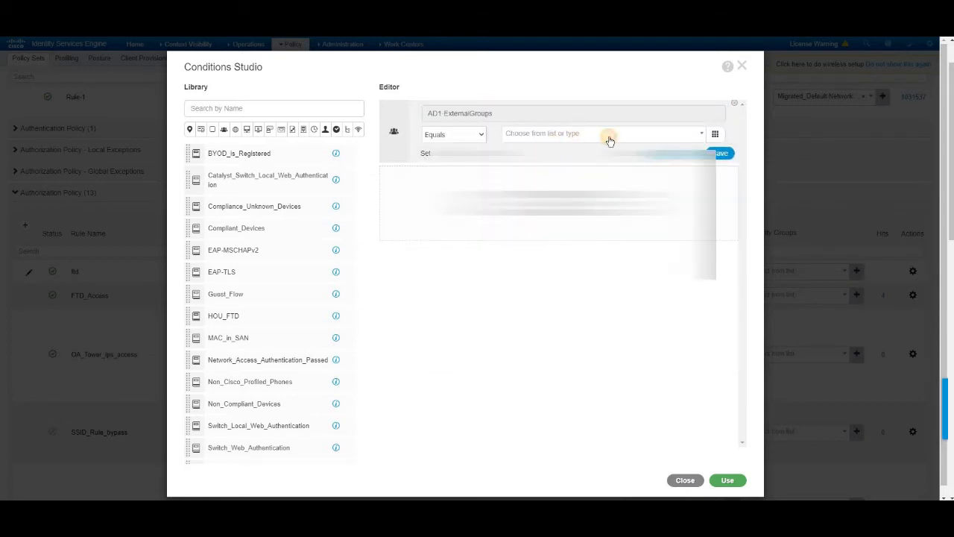
pyautogui.click(604, 134)
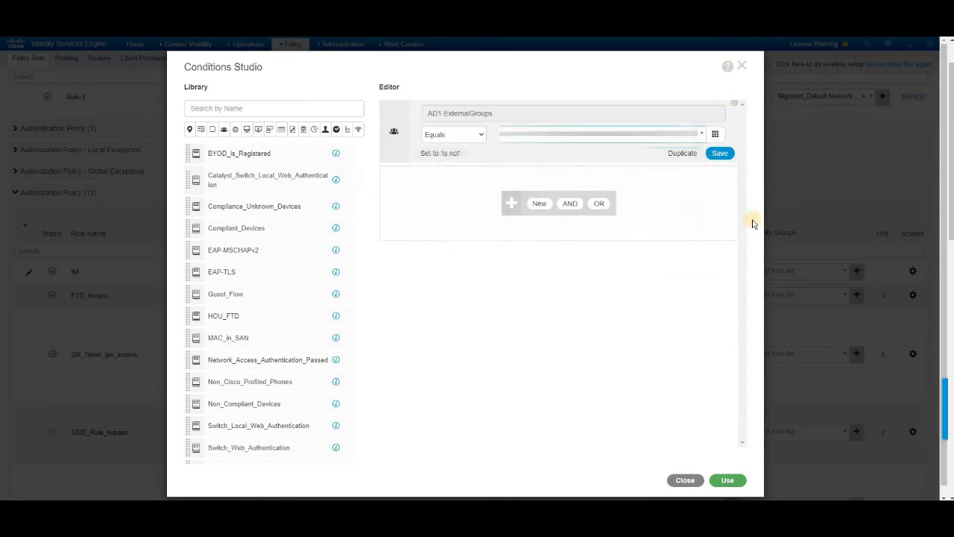
pyautogui.click(685, 480)
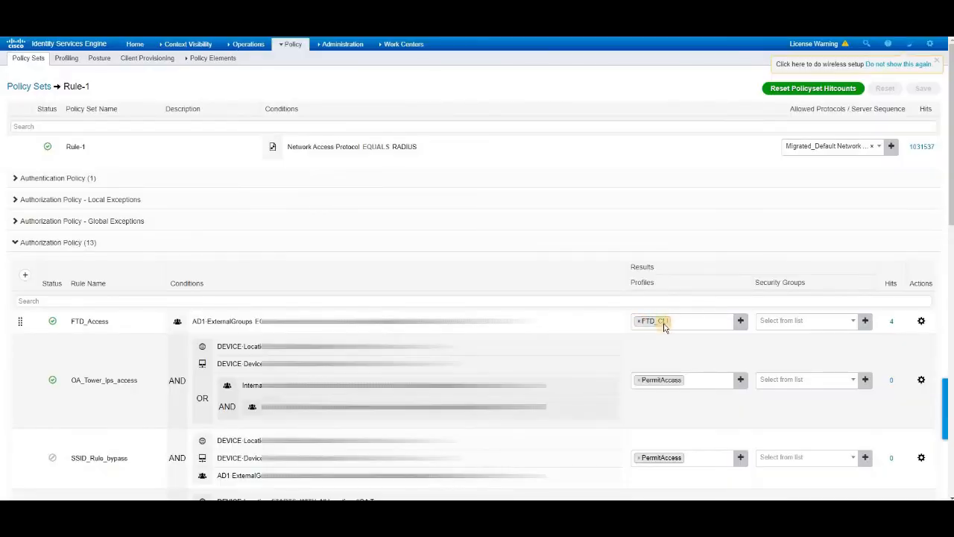
pyautogui.click(663, 320)
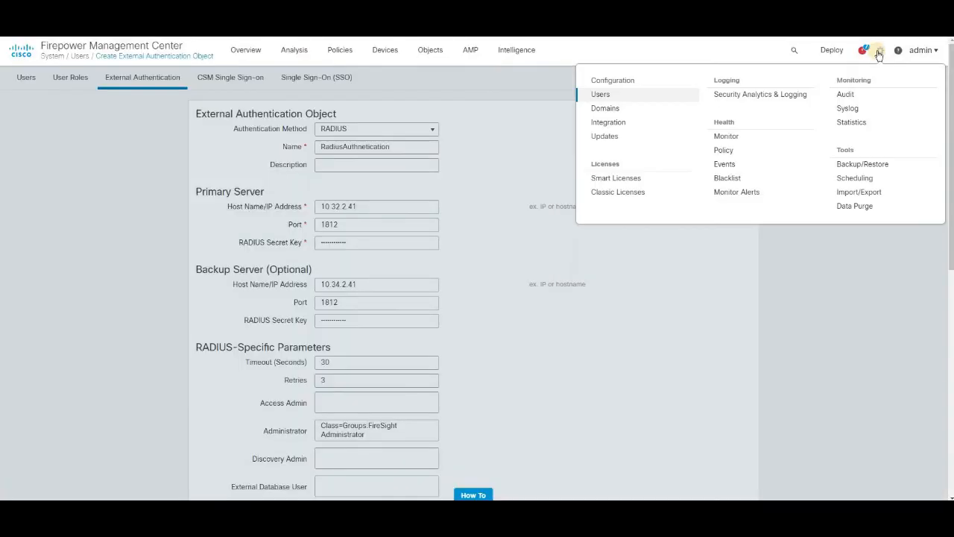
pyautogui.click(601, 94)
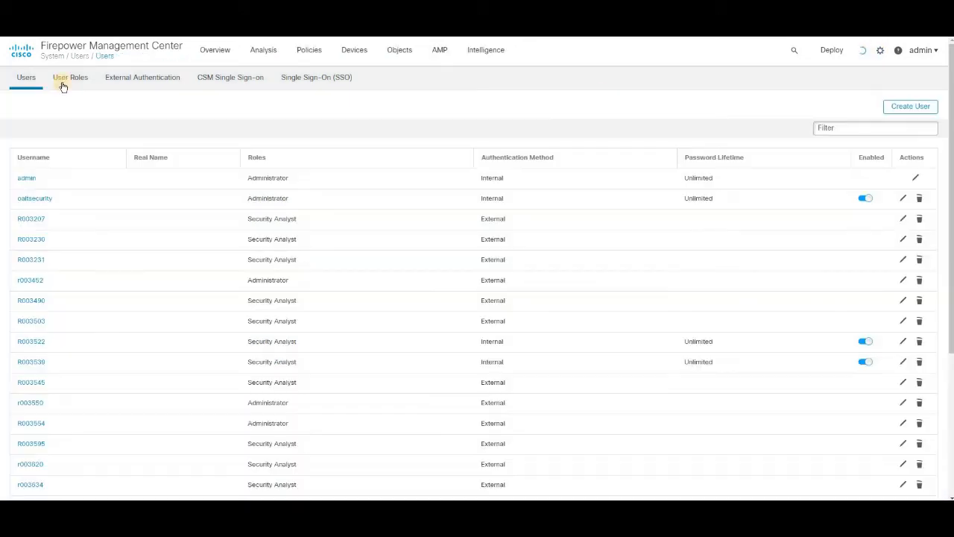
pyautogui.click(142, 77)
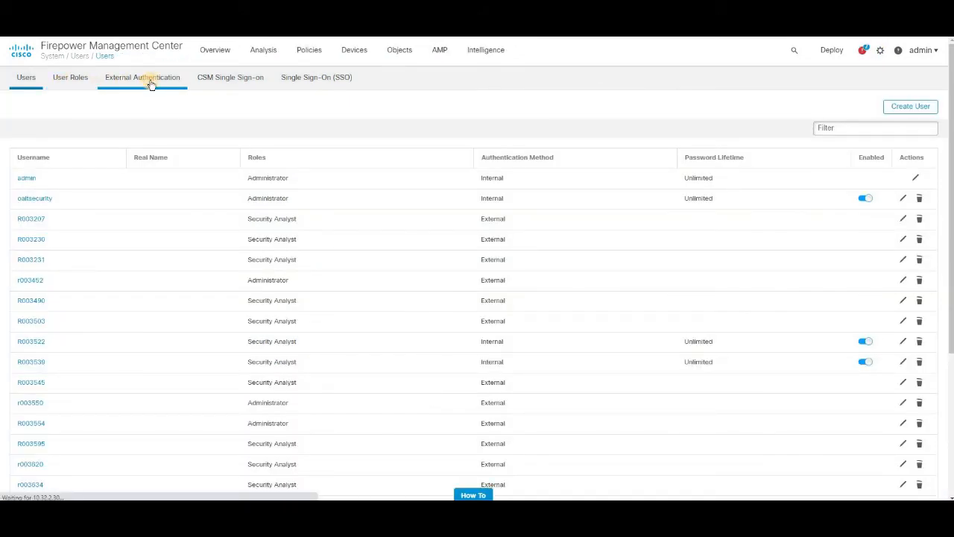
pyautogui.click(141, 77)
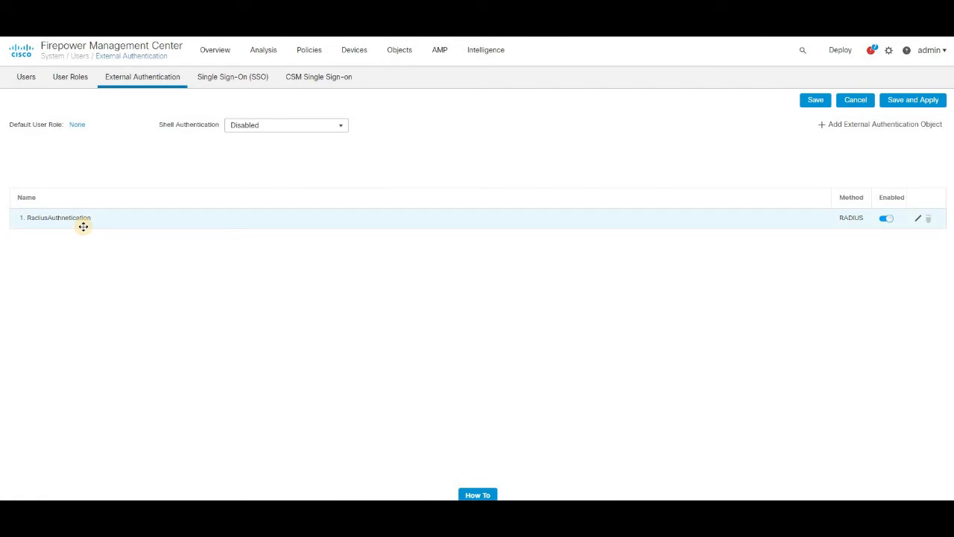
pyautogui.moveTo(849, 246)
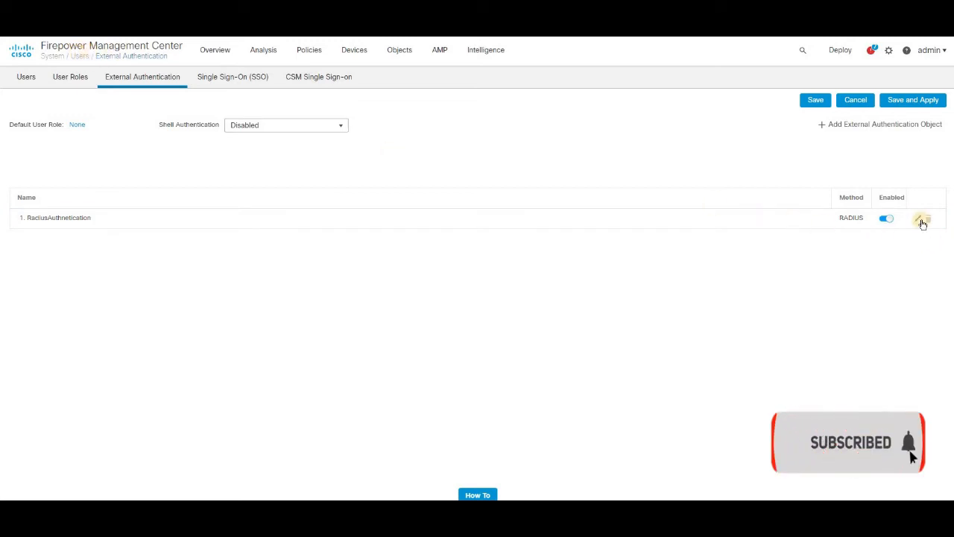
pyautogui.click(923, 222)
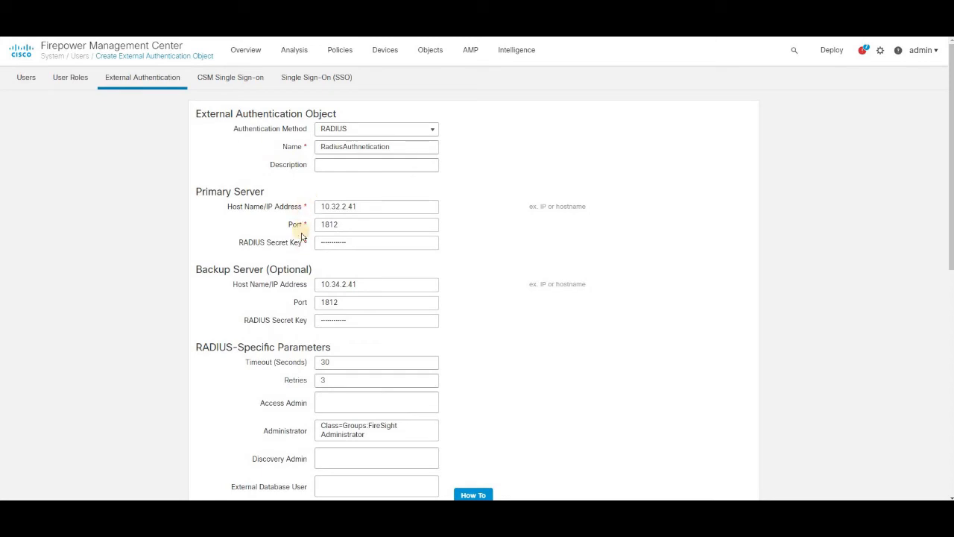
# Test the RadiusAuthentication server settings and get a Success result.
pyautogui.scroll(-3)
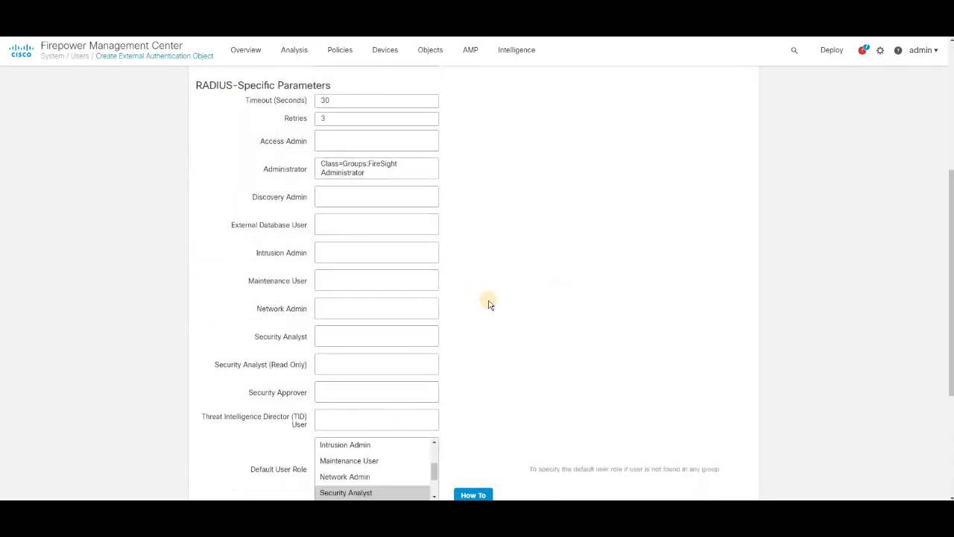
pyautogui.scroll(-3)
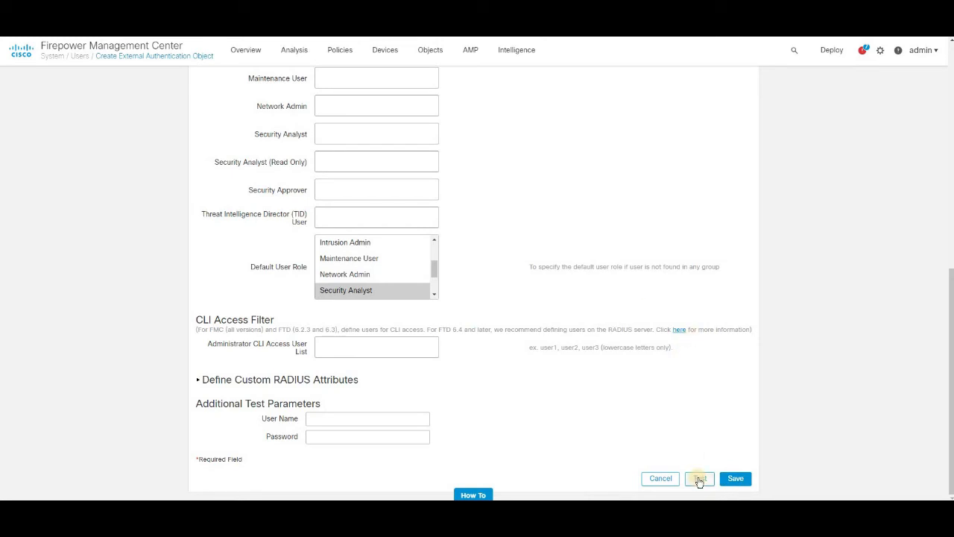
pyautogui.click(699, 476)
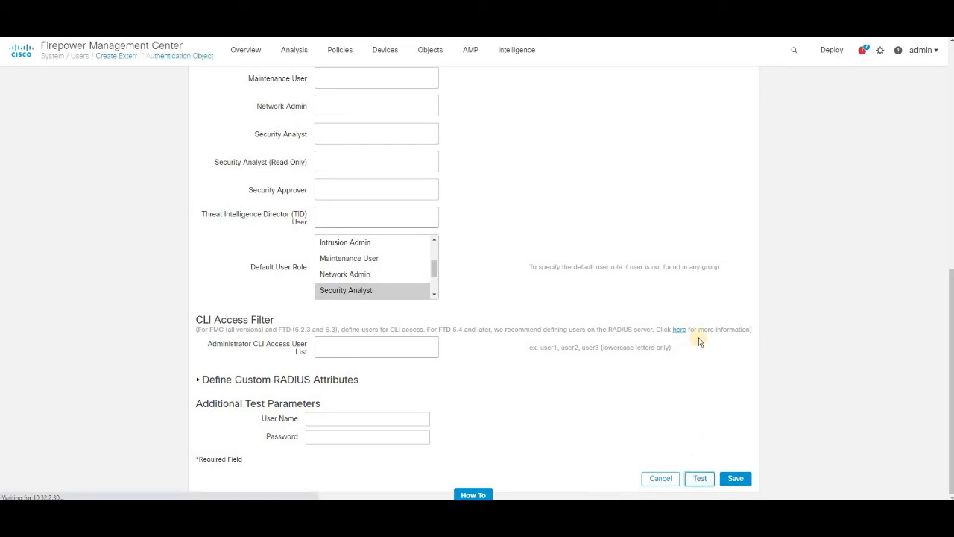
pyautogui.click(697, 477)
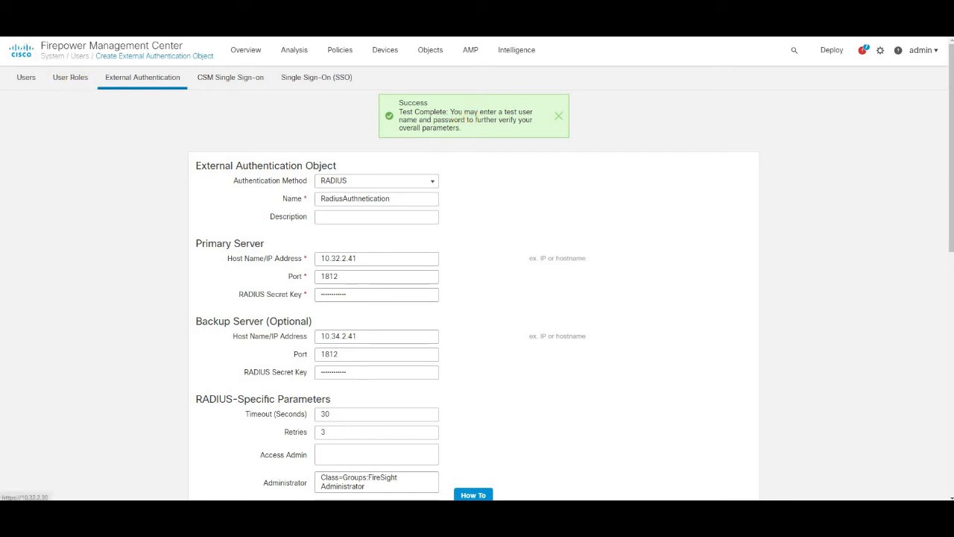
pyautogui.click(384, 50)
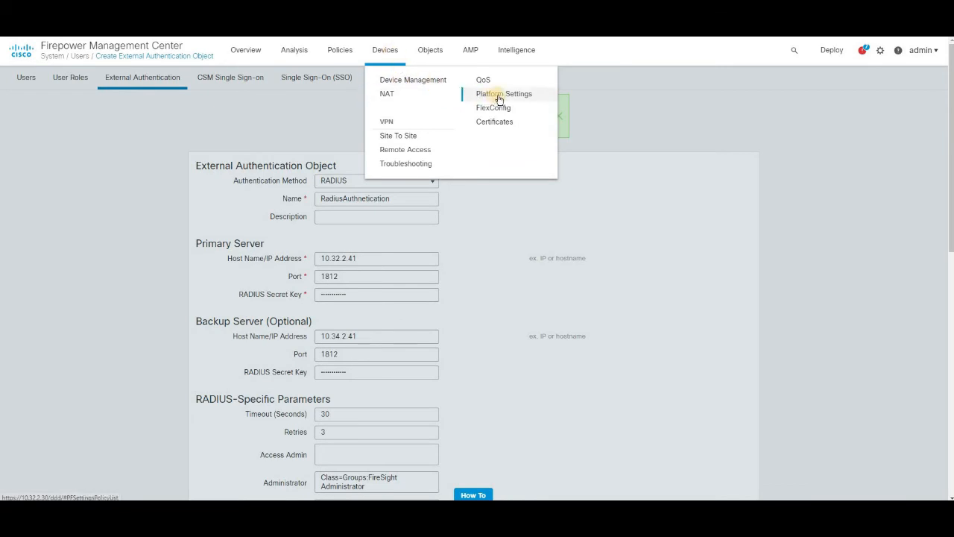
# Draft a new Threat Defense platform settings policy named test with device CHDFPRVPN001 added.
pyautogui.click(503, 93)
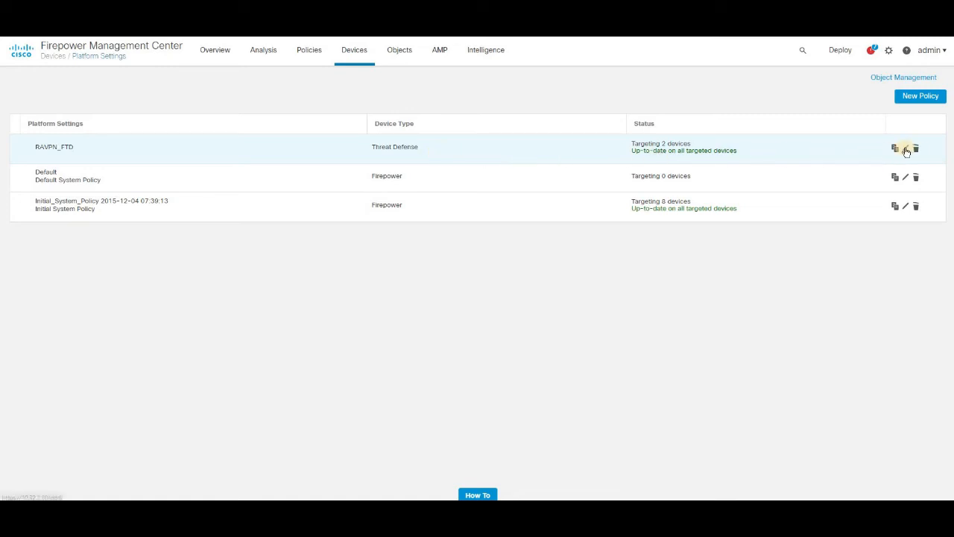
pyautogui.moveTo(179, 155)
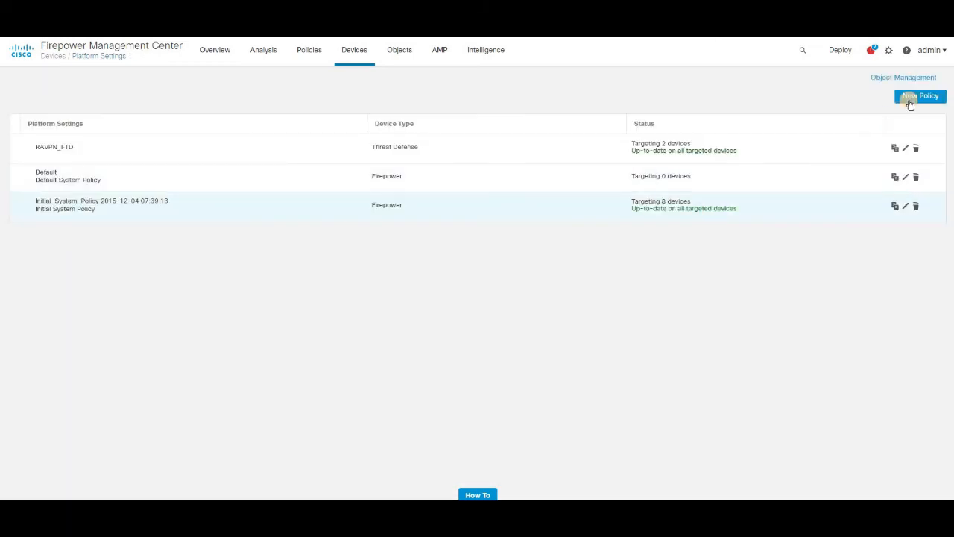
pyautogui.click(919, 95)
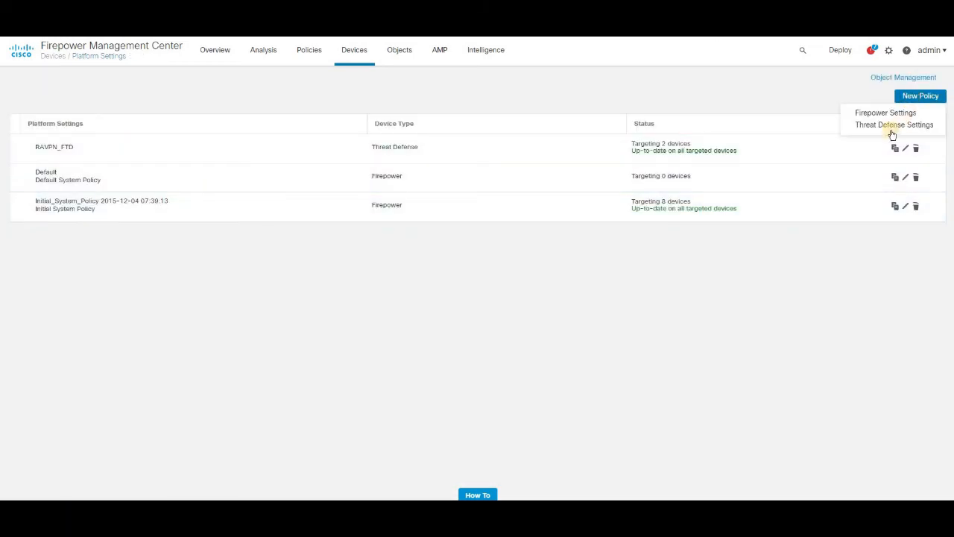
pyautogui.click(895, 125)
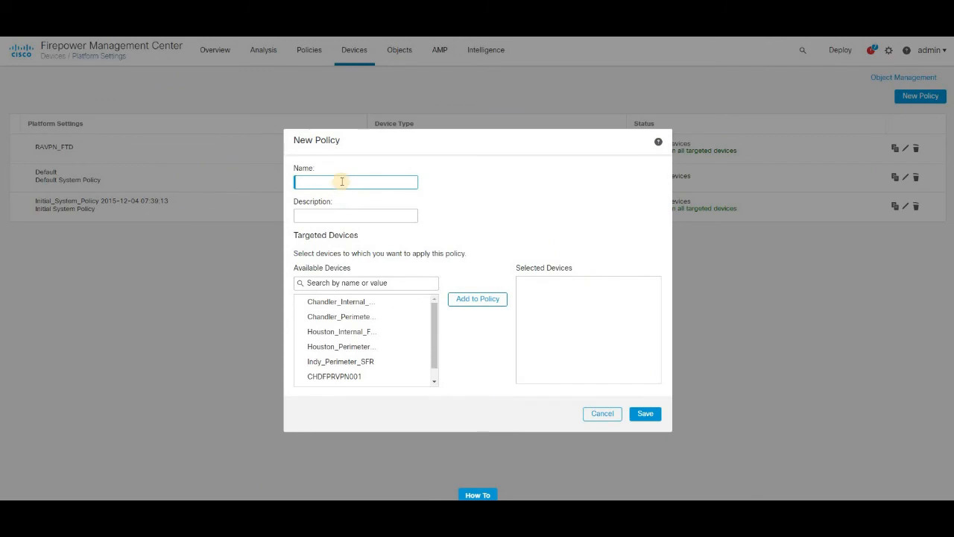
pyautogui.click(355, 376)
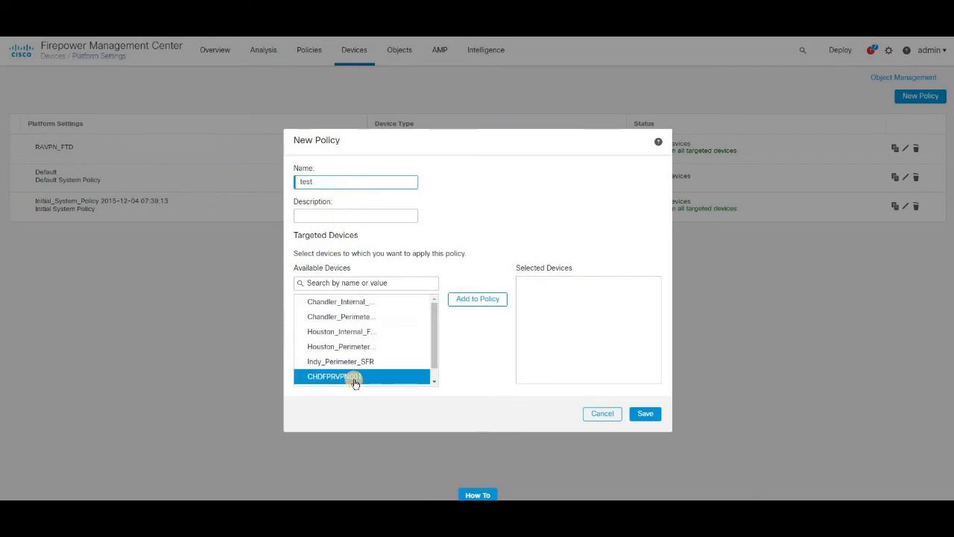
pyautogui.click(477, 298)
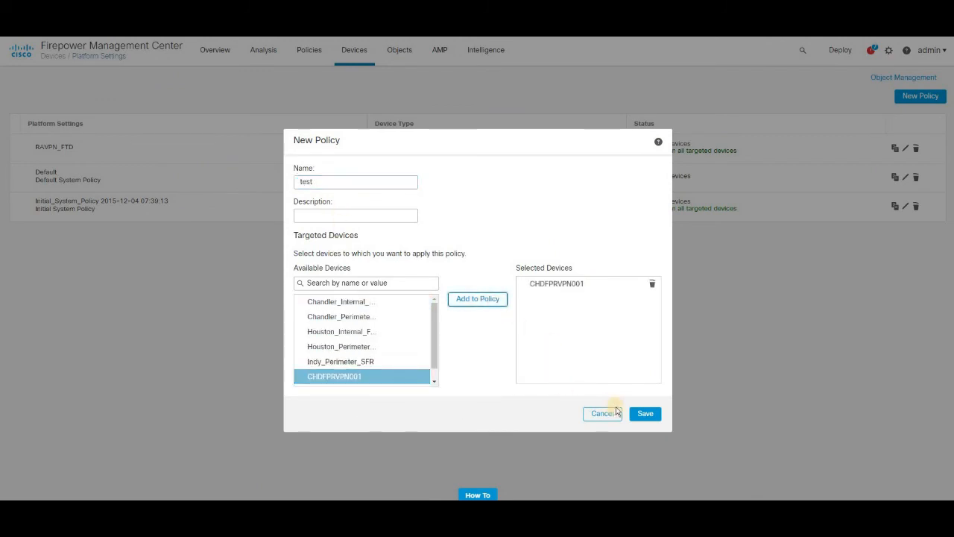
# Discard the draft, enable RadiusAuthentication in RAVPN_FTD's External Authentication and deploy.
pyautogui.click(644, 413)
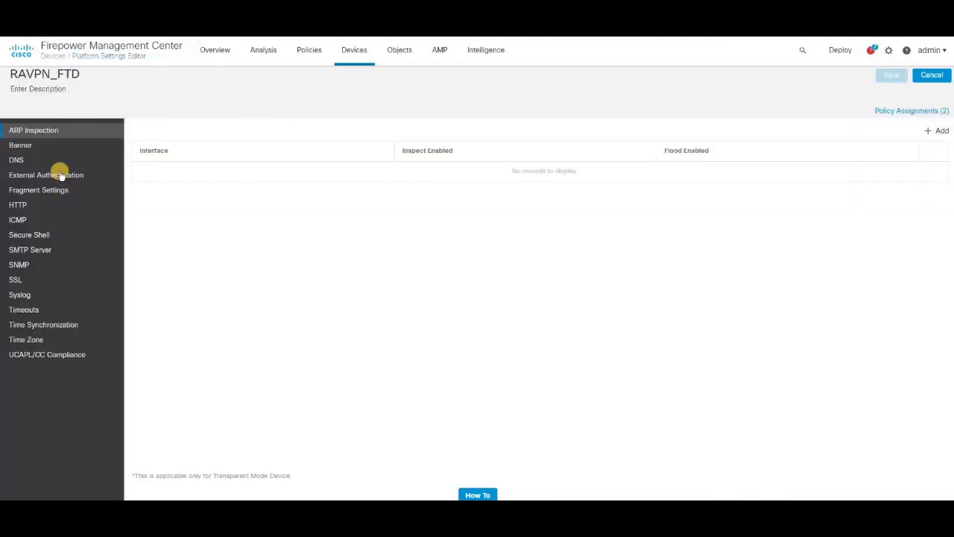
pyautogui.click(46, 175)
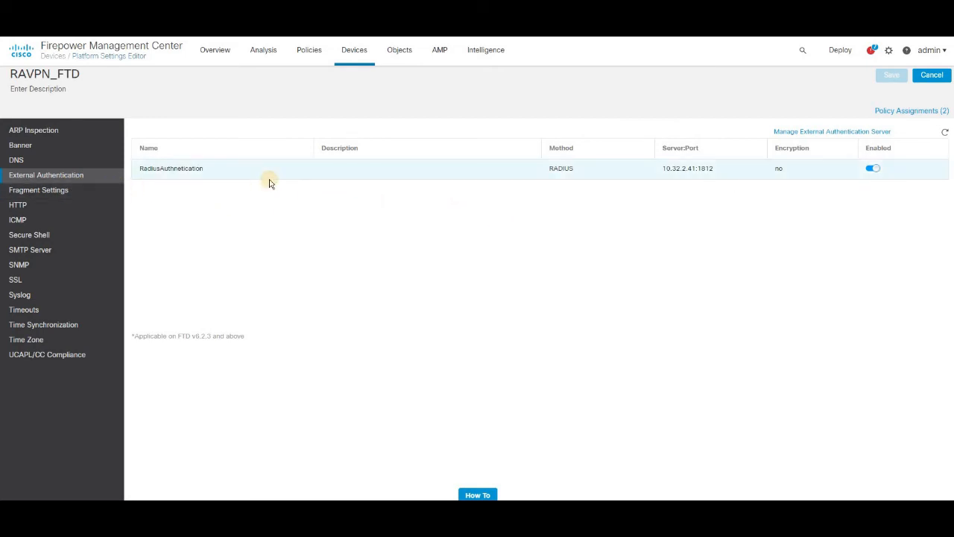
pyautogui.click(872, 167)
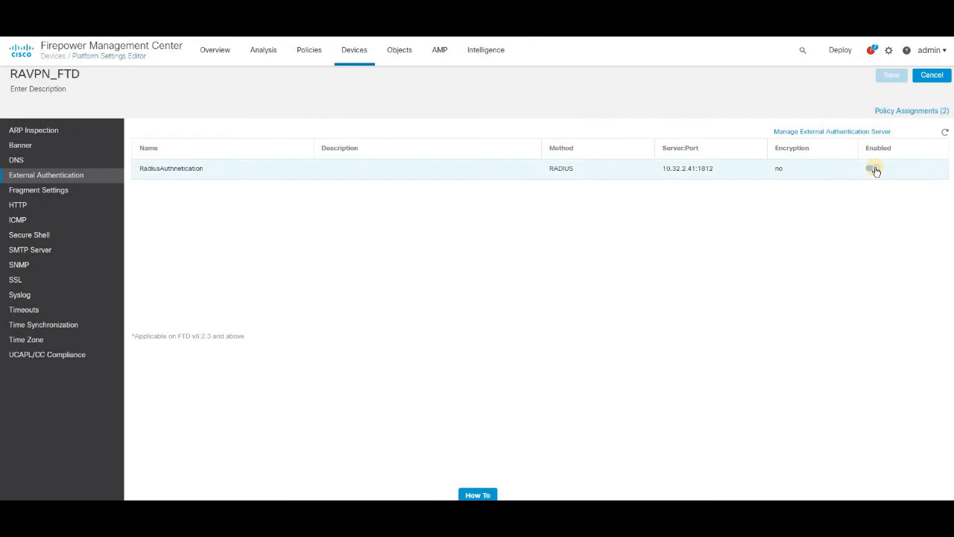
pyautogui.click(872, 167)
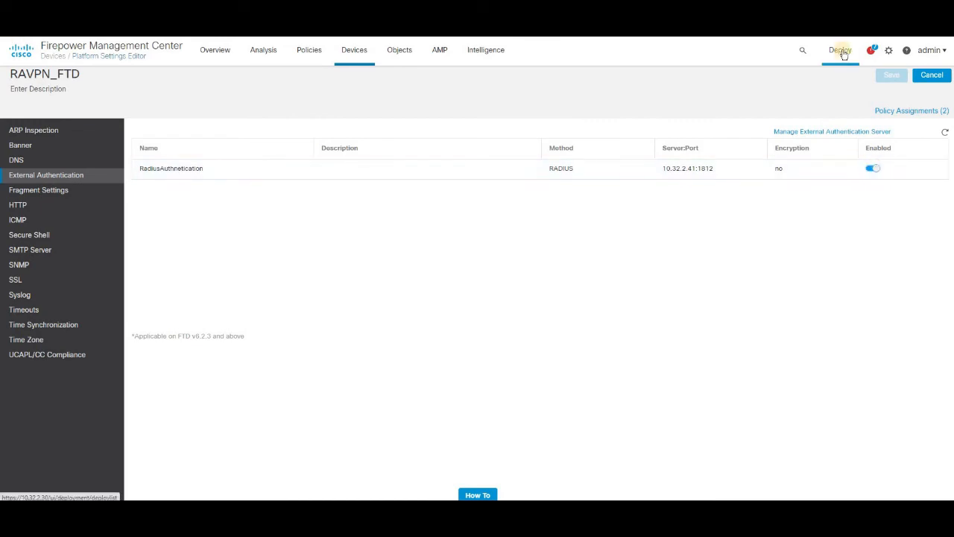
pyautogui.click(841, 50)
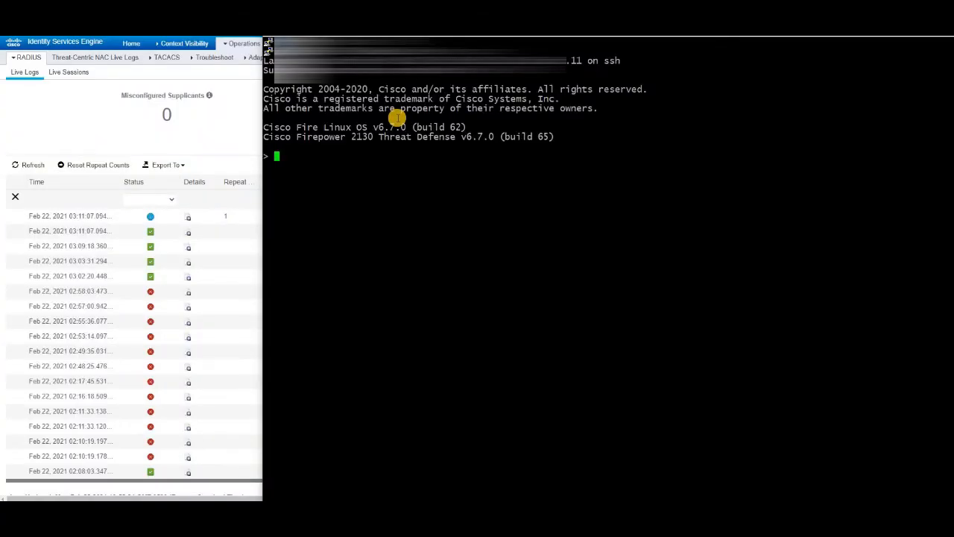
# Refresh the RADIUS live log and open details of the latest successful FTD_CLI authentication.
pyautogui.click(28, 164)
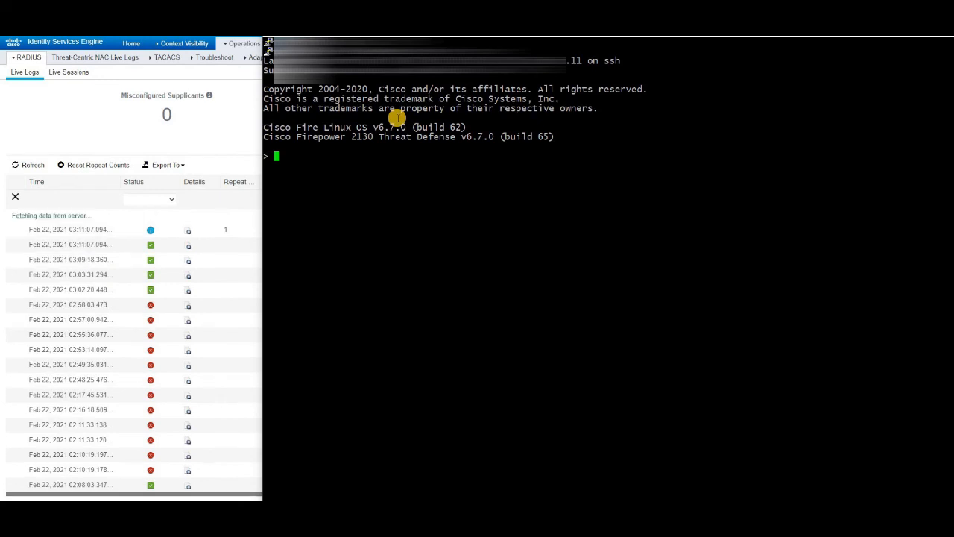
pyautogui.click(33, 164)
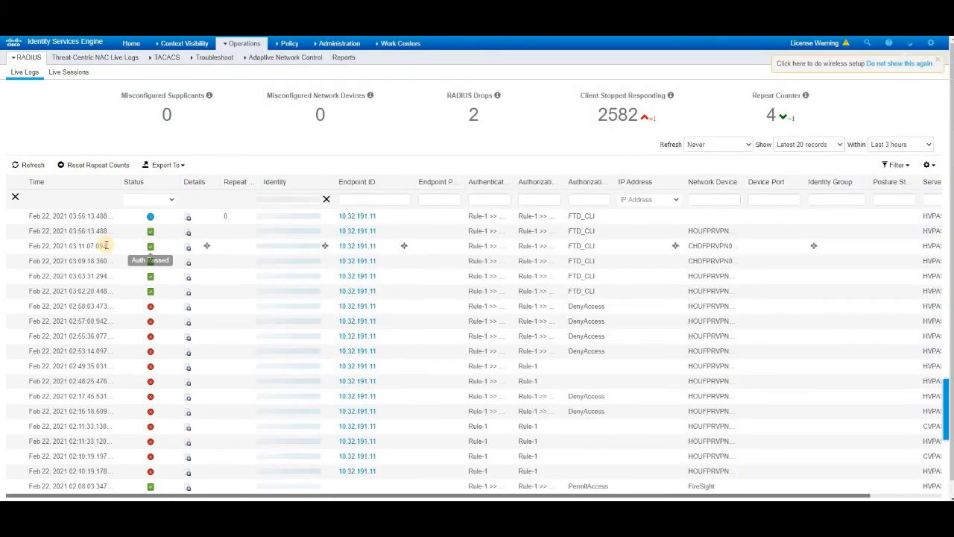
pyautogui.click(241, 43)
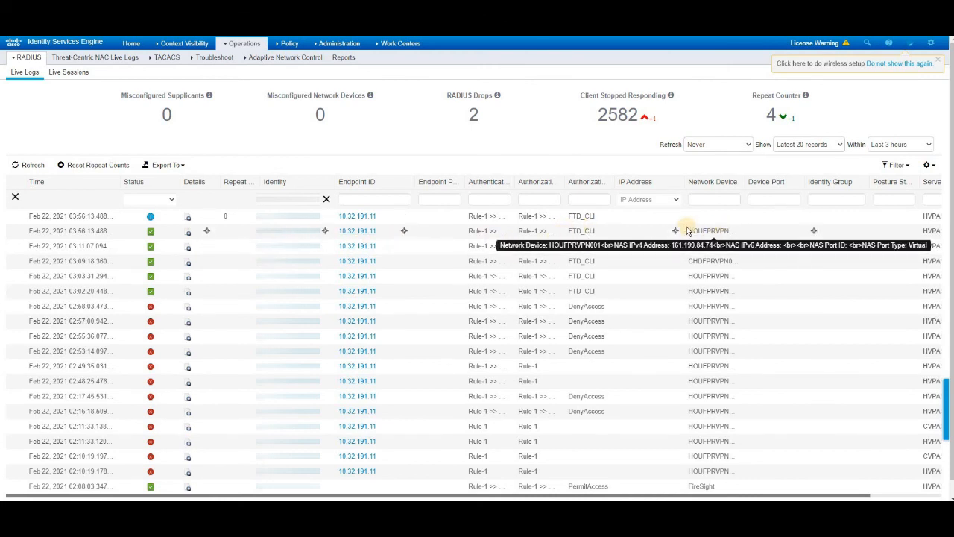
pyautogui.click(188, 230)
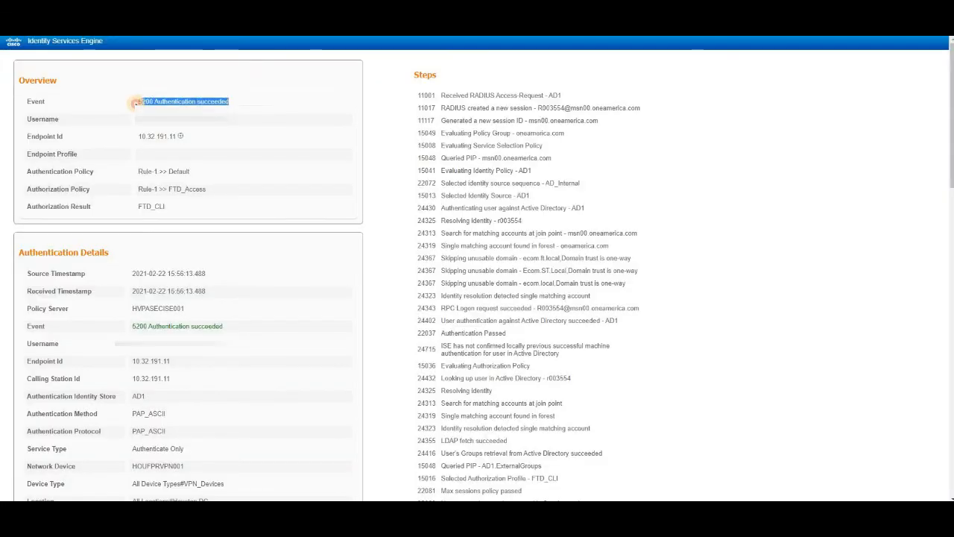